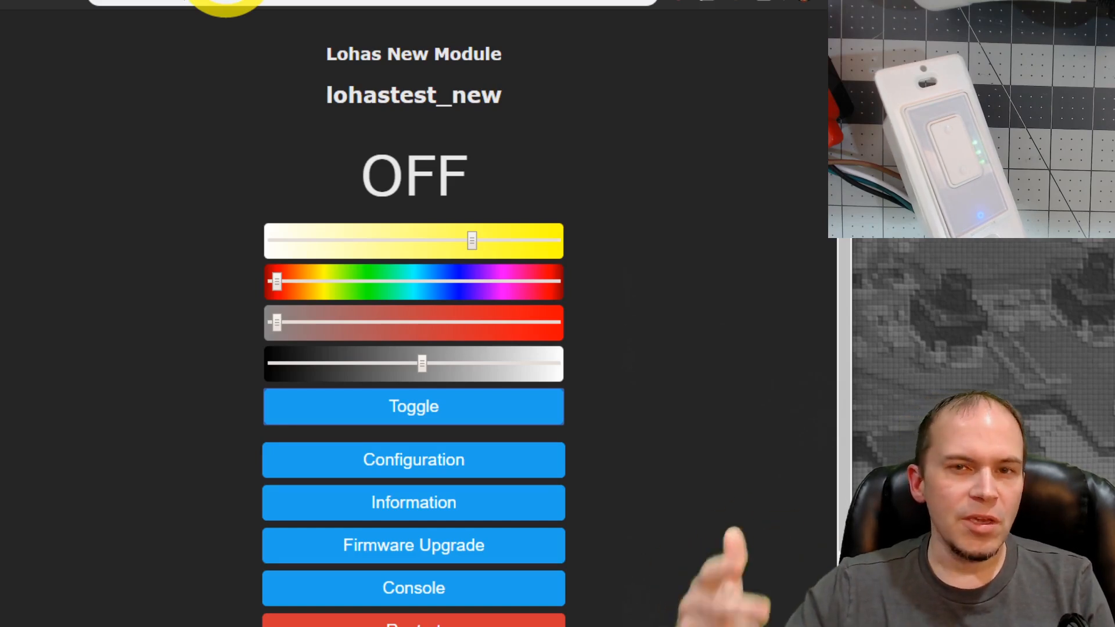
- Toggle the lohastest_new bulb on, off and back on from its main page
click(414, 407)
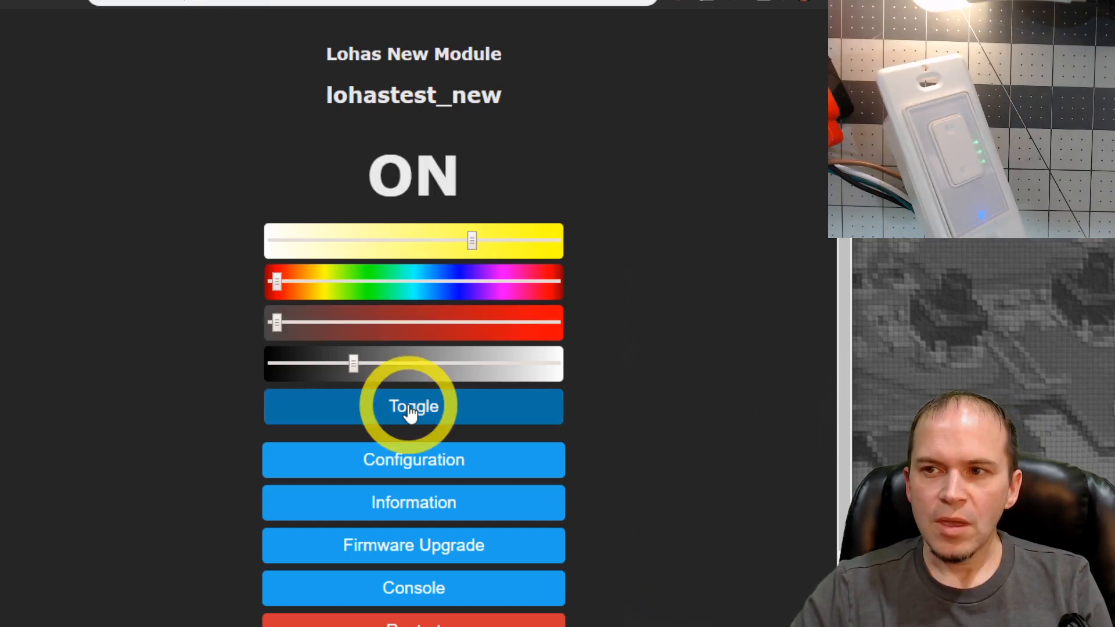
click(414, 407)
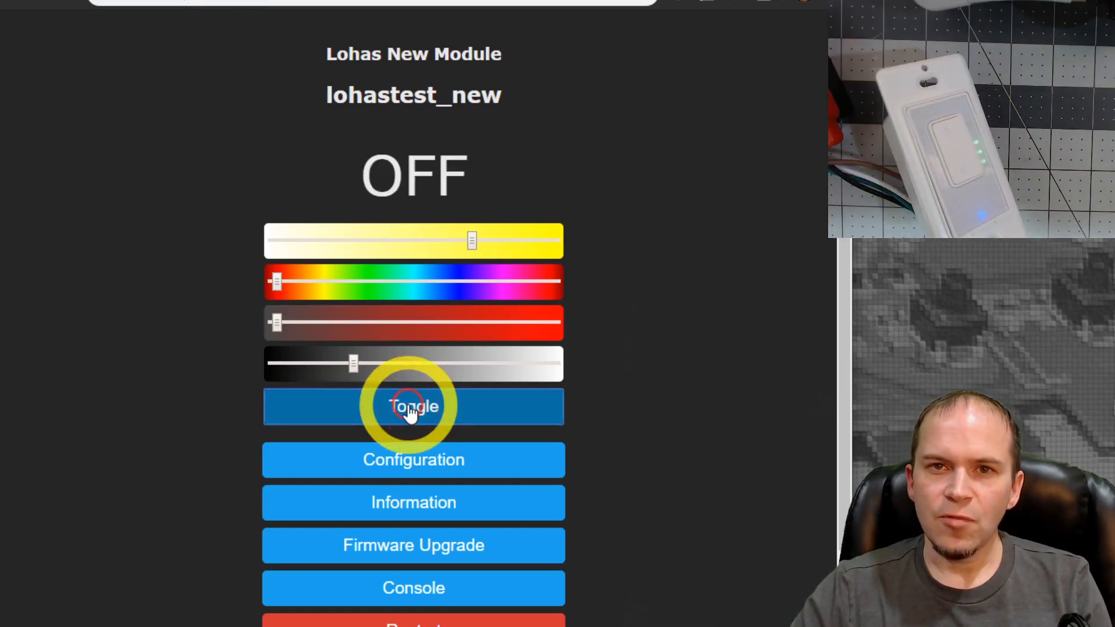
click(414, 407)
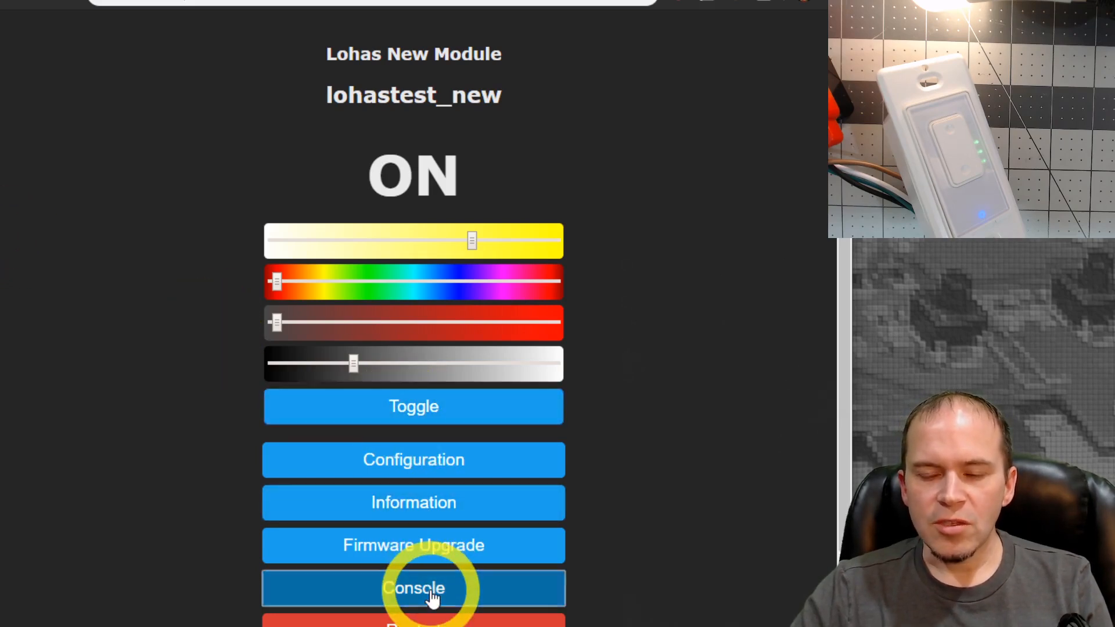
- Show the MJ-SD01 dimmer's console with its switch rule and dimmer log messages
click(413, 587)
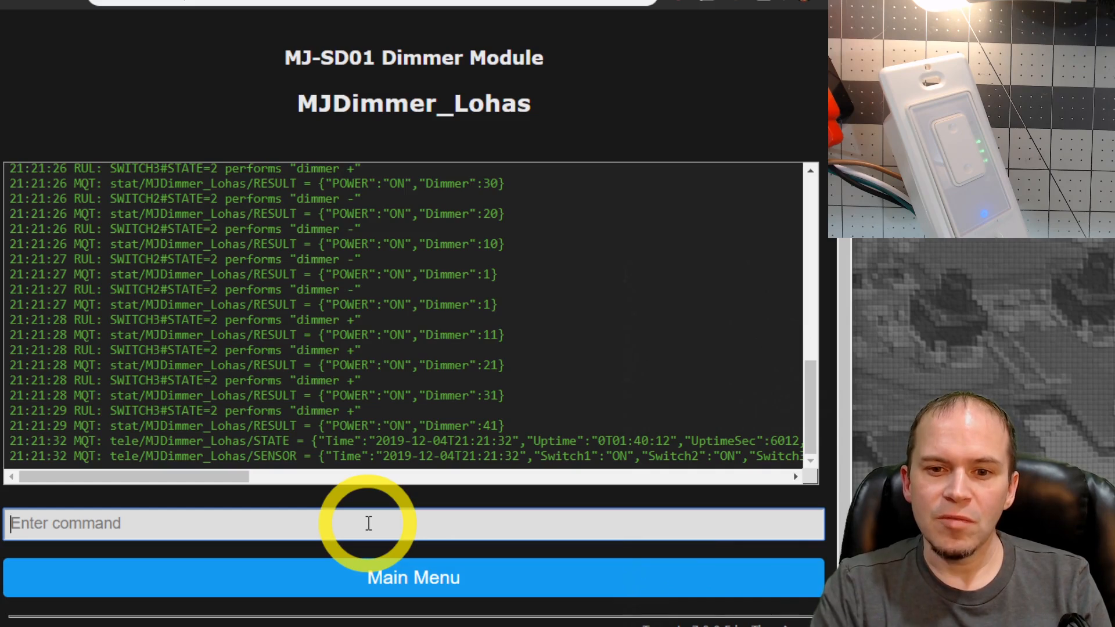
- Enter rule2 on power1#state publishing %value% to lohastest_new so the bulb follows the dimmer's power
text(rule2)
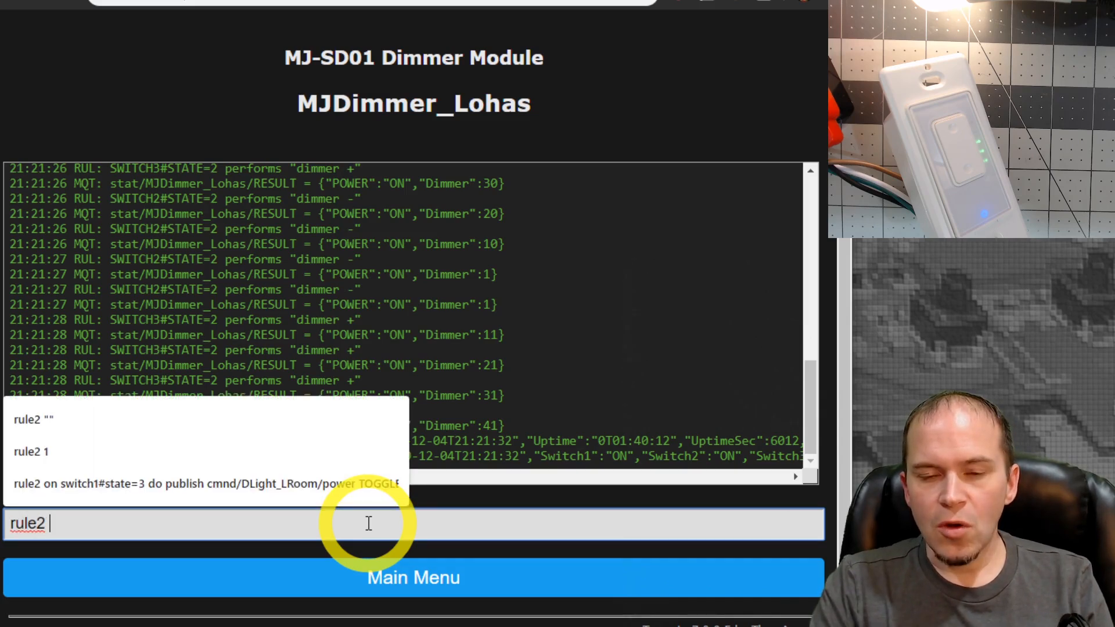
text(on power1#state)
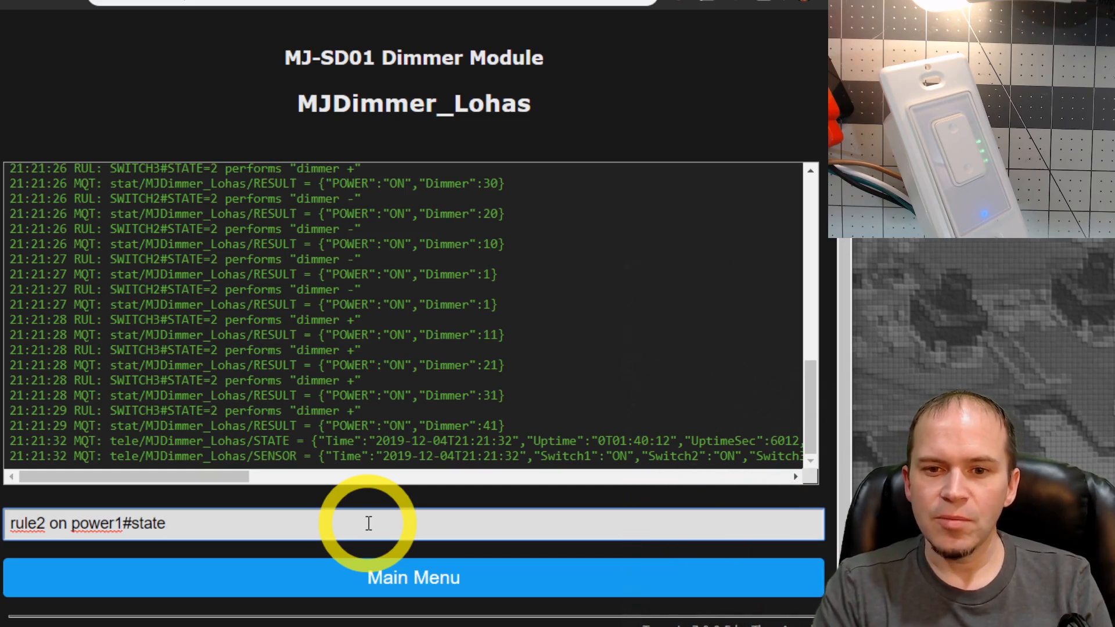
text(do publish cmn)
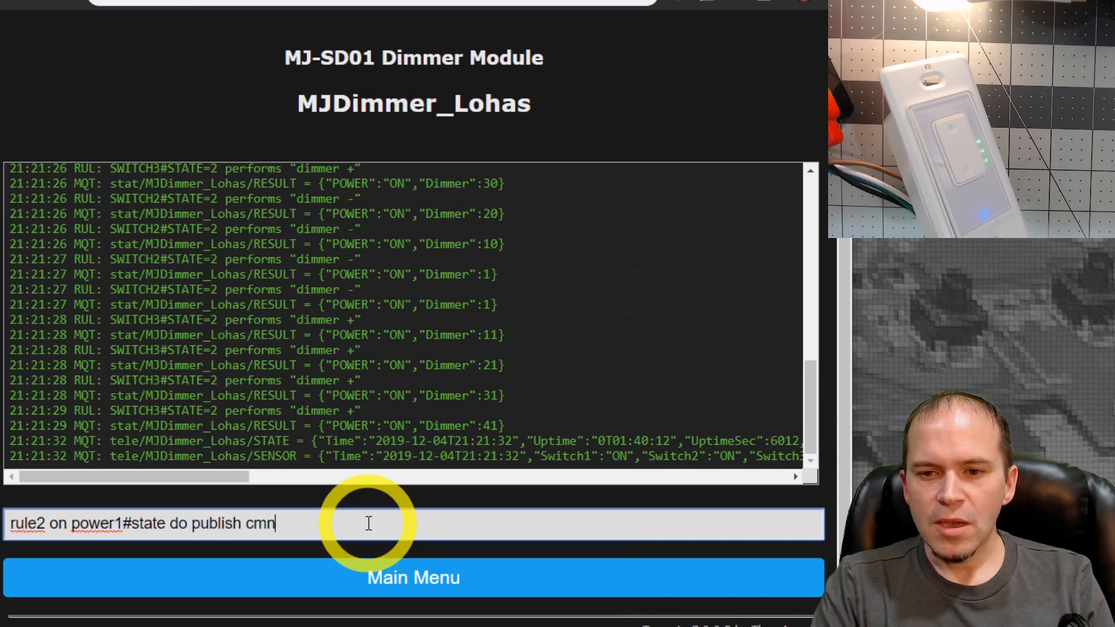
text(d/stat/lohastest_new/RESULT)
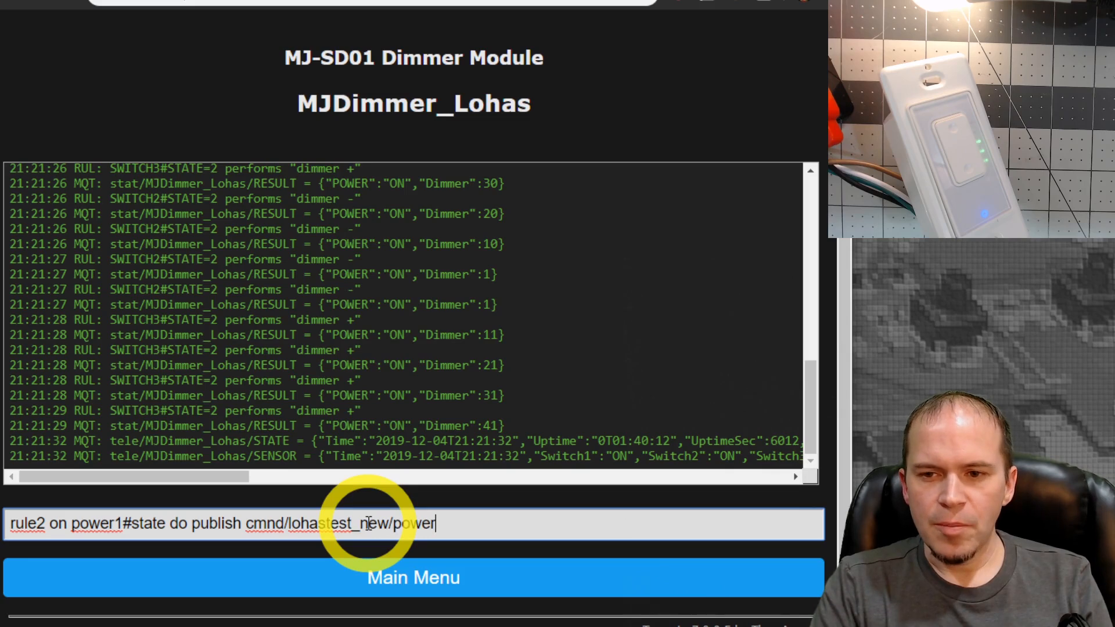
text(%value%)
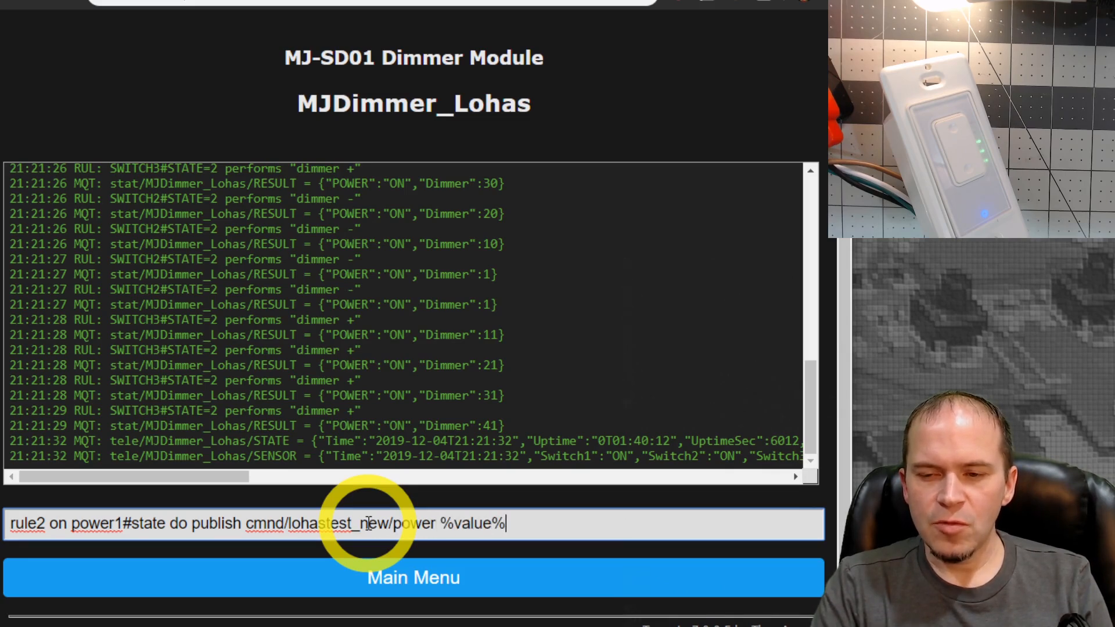
text(endon)
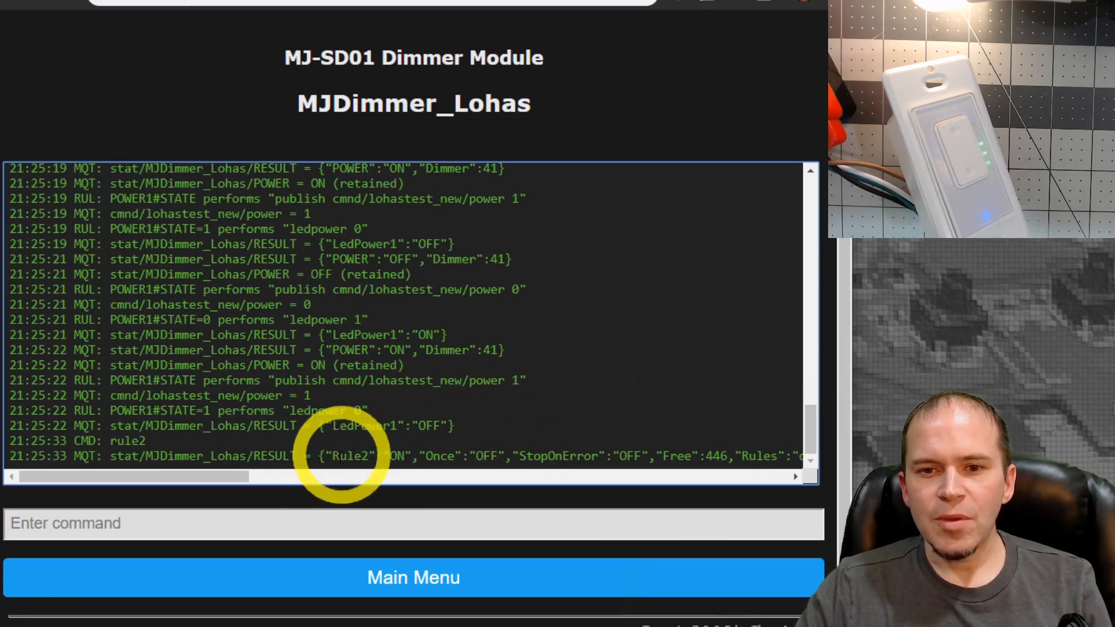
- Review the logged rule and extend rule2 with 'on dimmer#state do publish cmnd'
drag(348, 476, 242, 476)
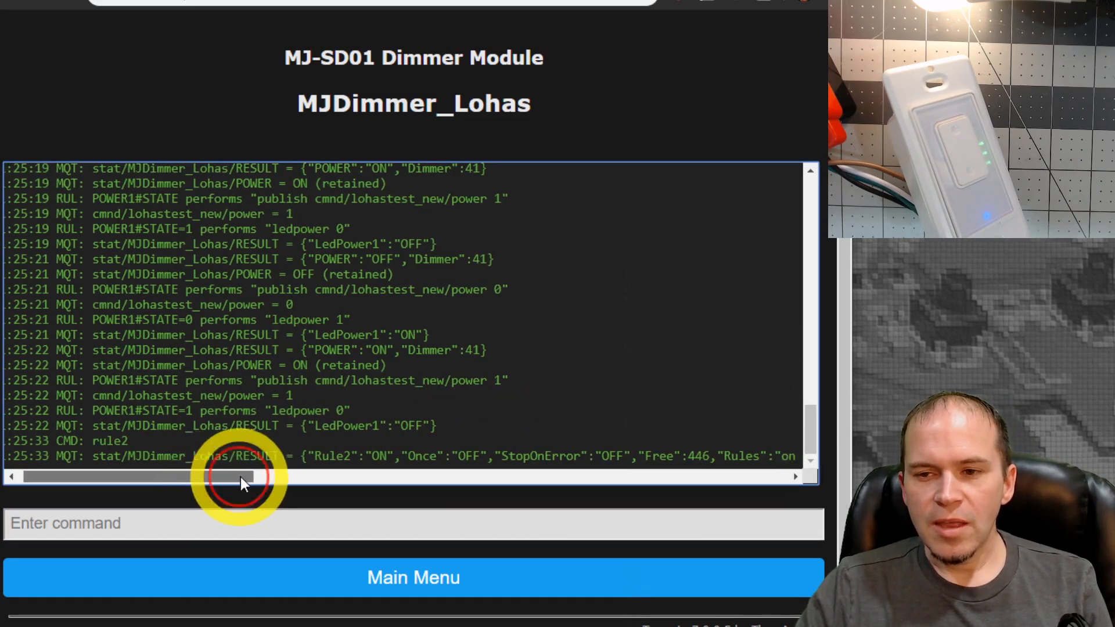
drag(242, 477, 327, 477)
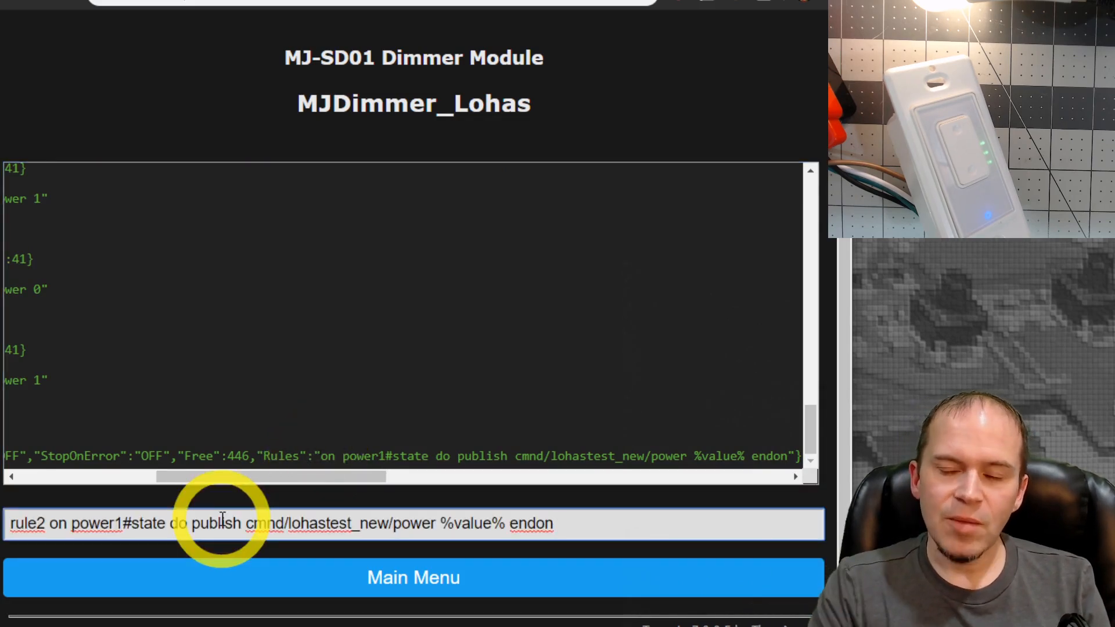
text(on dimmer#)
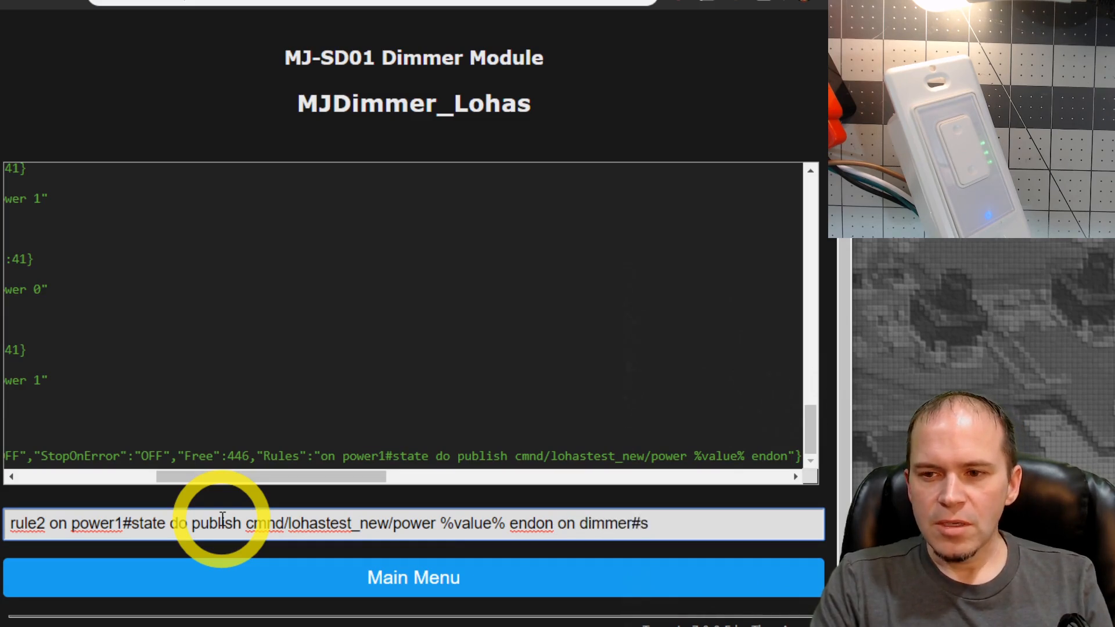
text(state do)
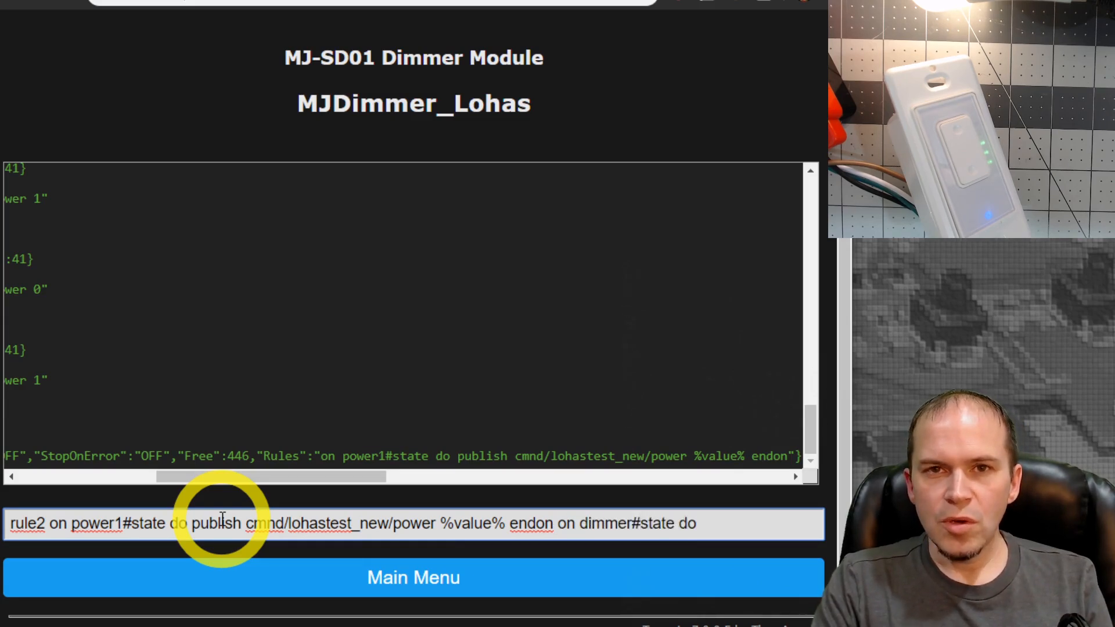
text(publish cmnd/lohastest_new/ct + endon)
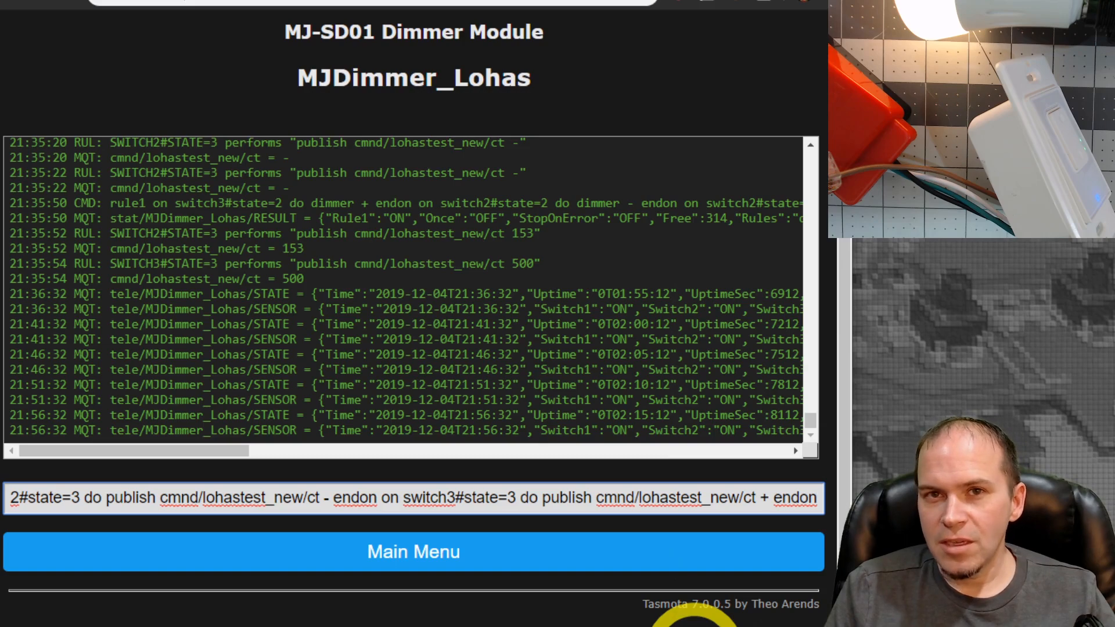
- Enter setoption32 5 in the dimmer's console command field
text(setoption32 5)
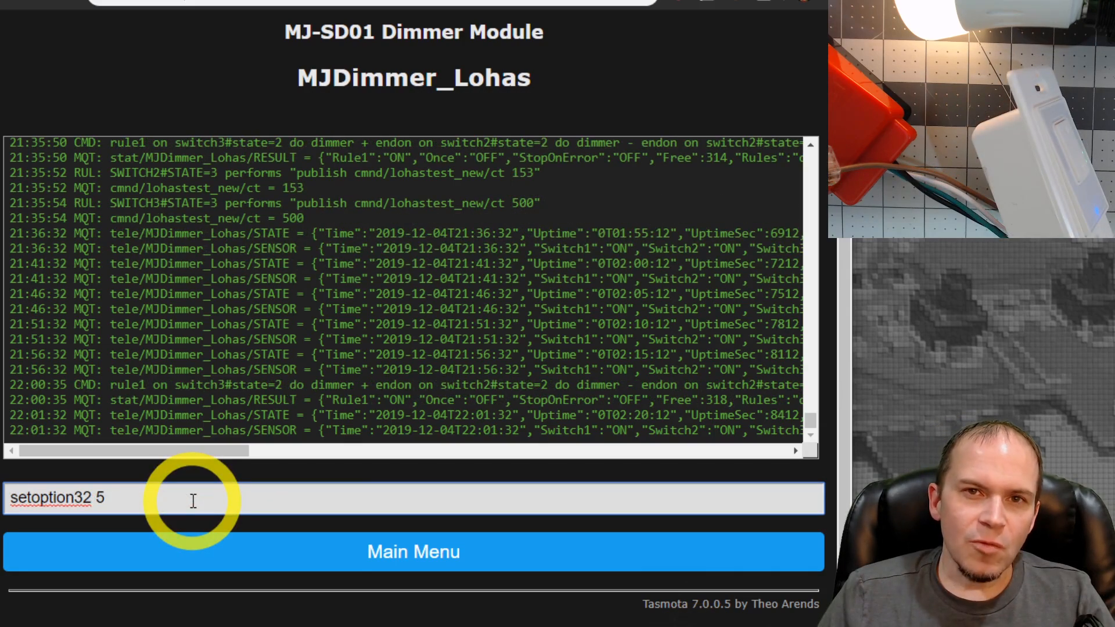